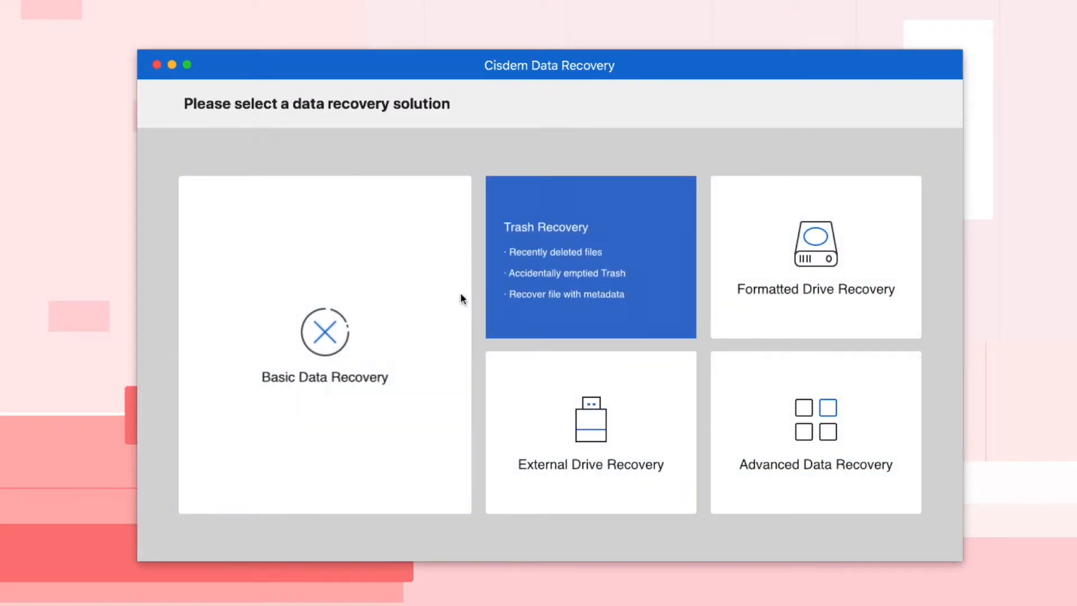
Start a Basic Data Recovery scan of the MAC1012 internal drive
click(589, 256)
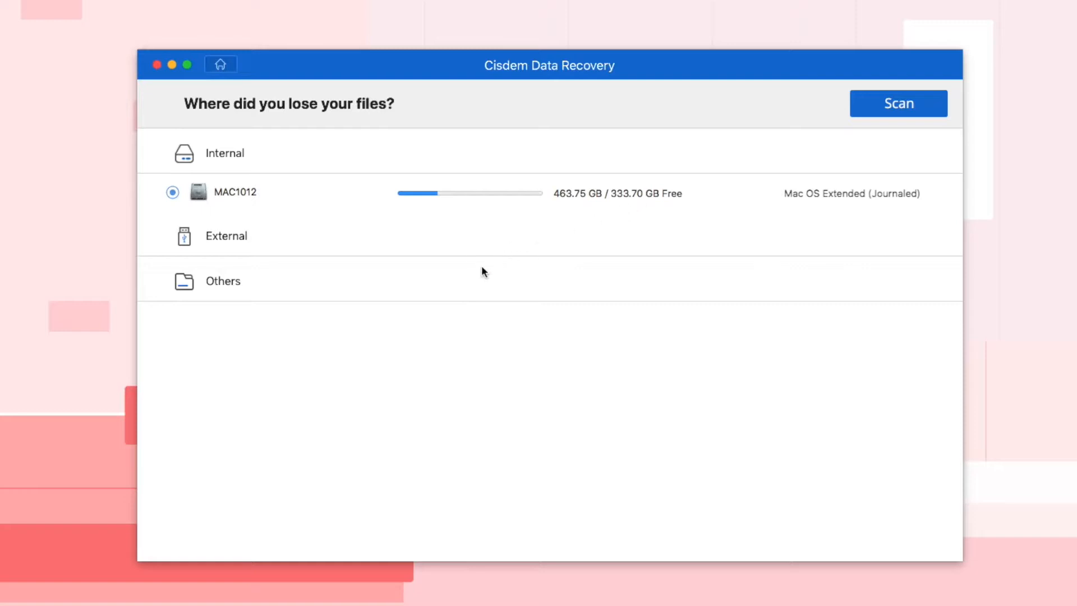
click(897, 104)
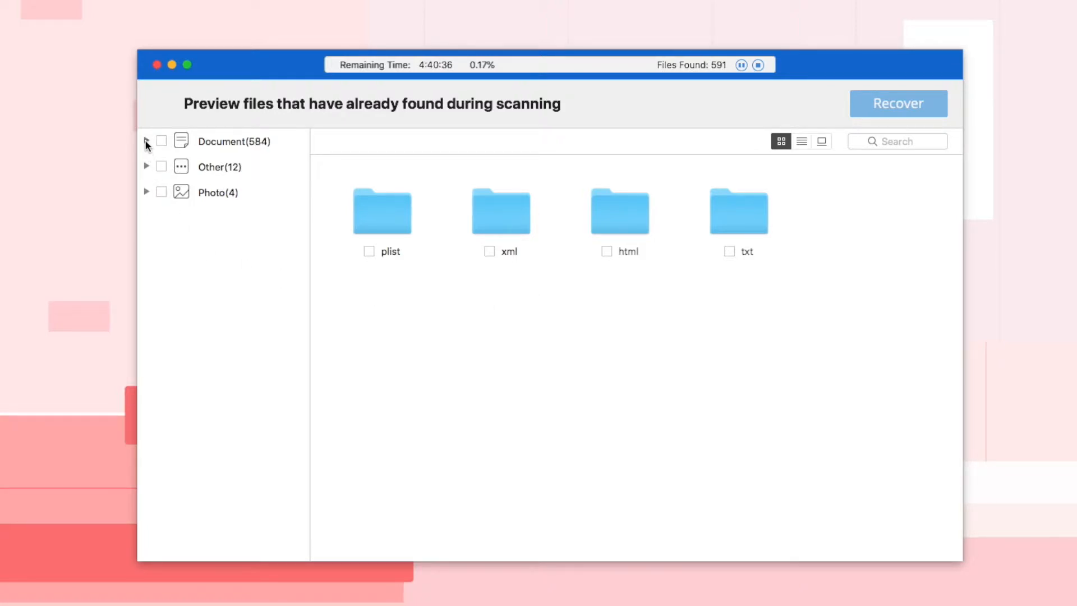
Expand the Document and Other categories and view the png images found so far
click(146, 141)
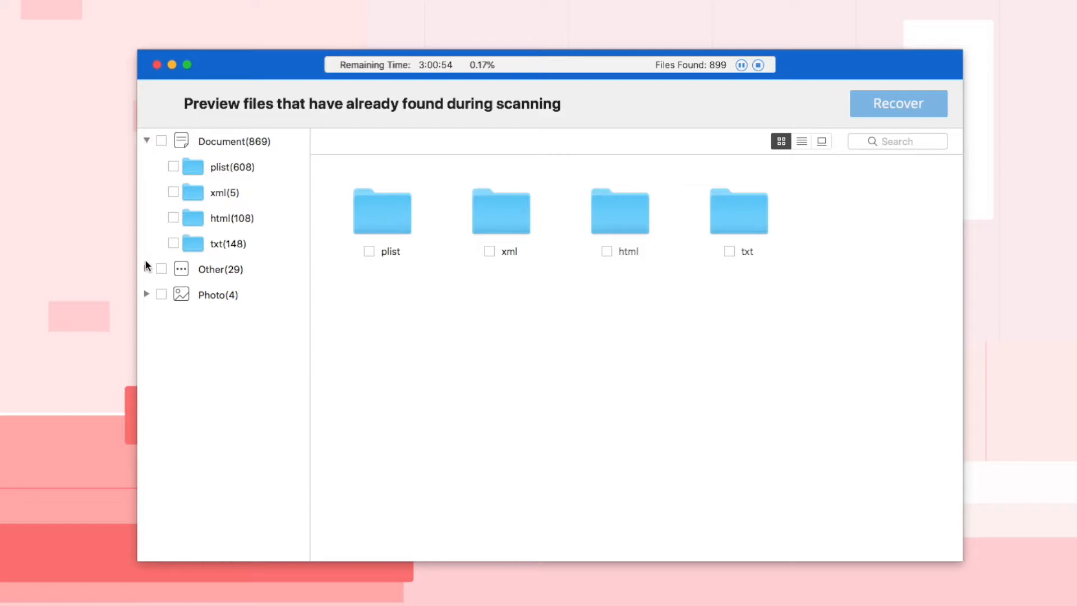
click(146, 269)
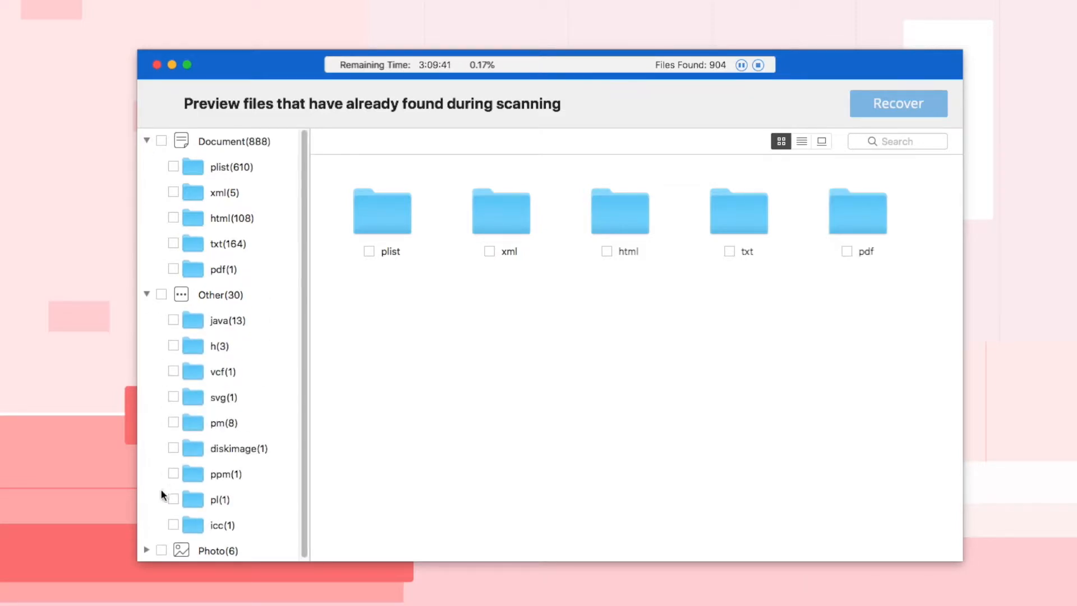
scroll(down, 3)
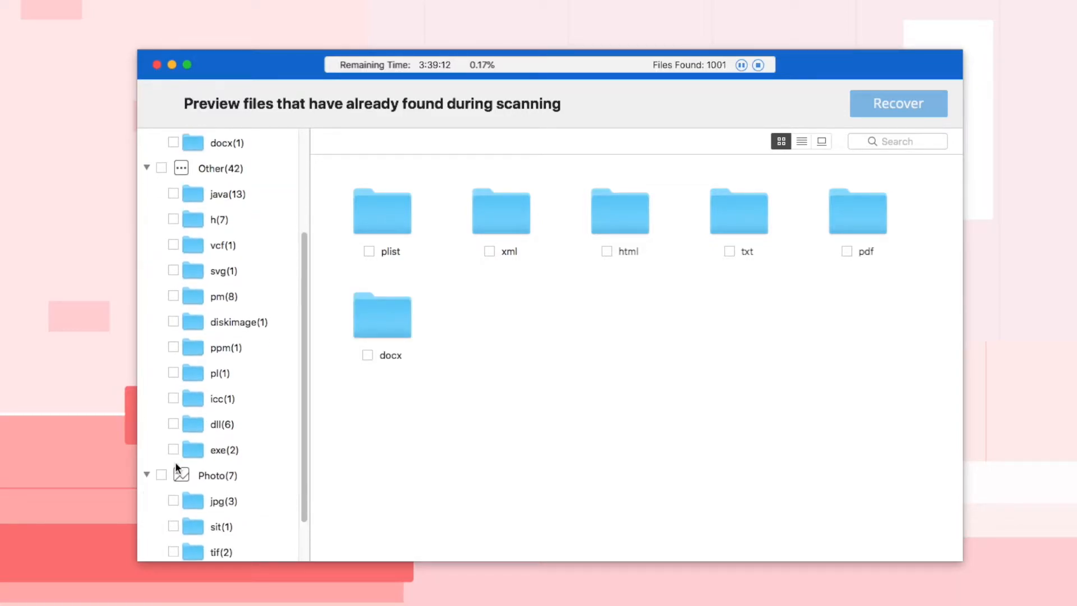
scroll(down, 3)
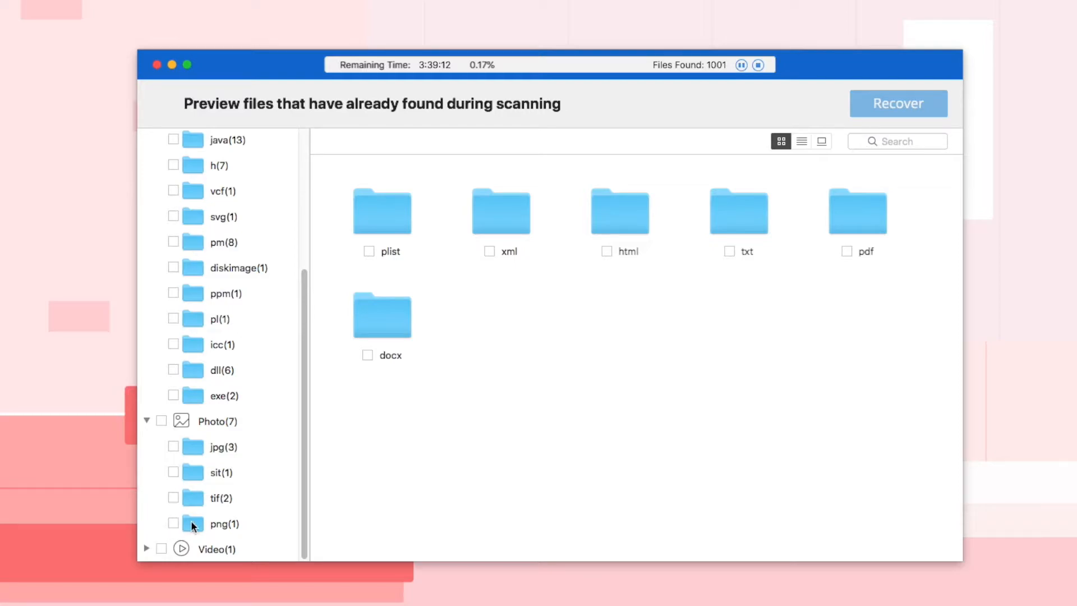
click(220, 522)
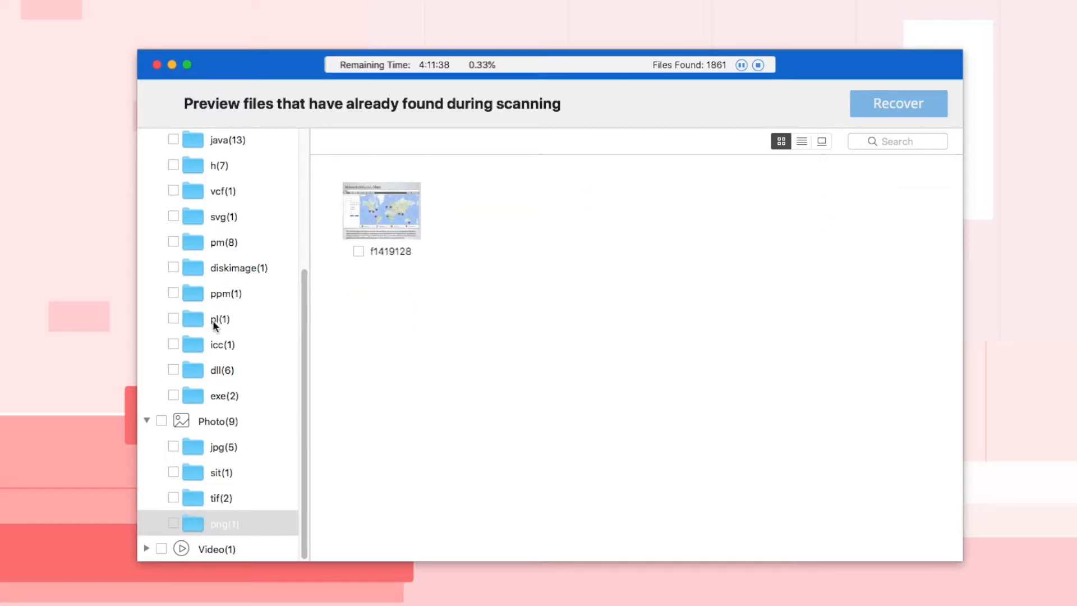
Show the PDF files found in the Document > pdf folder
scroll(up, 3)
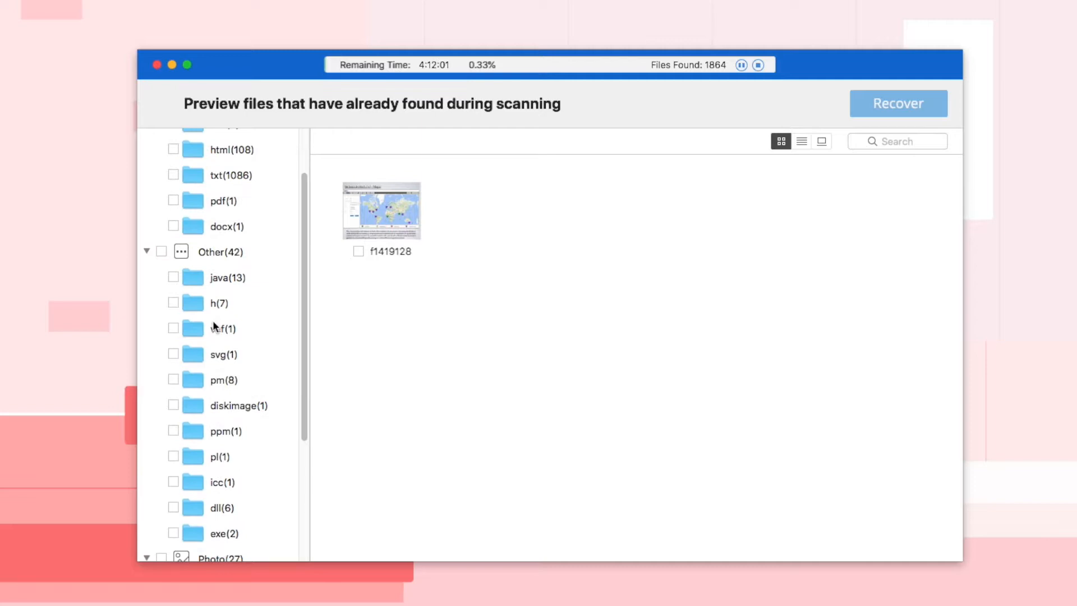
click(223, 269)
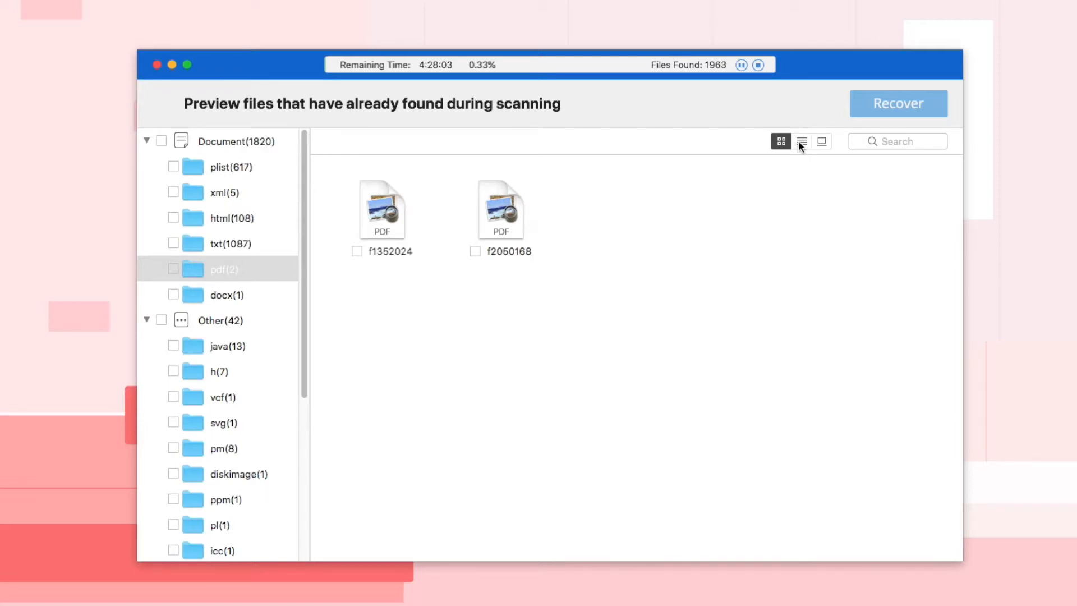
click(801, 142)
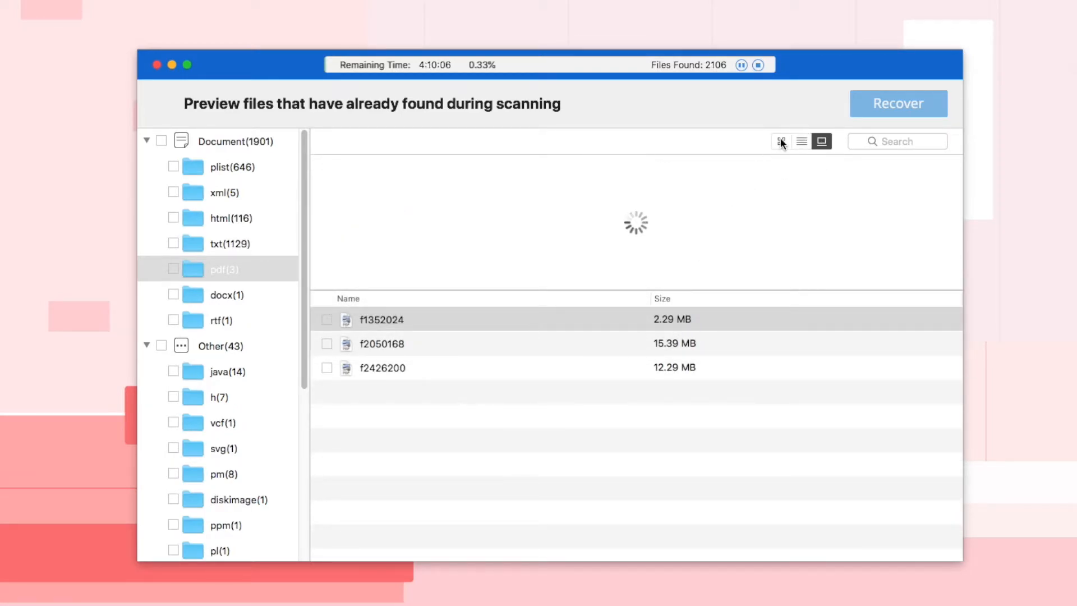
click(781, 142)
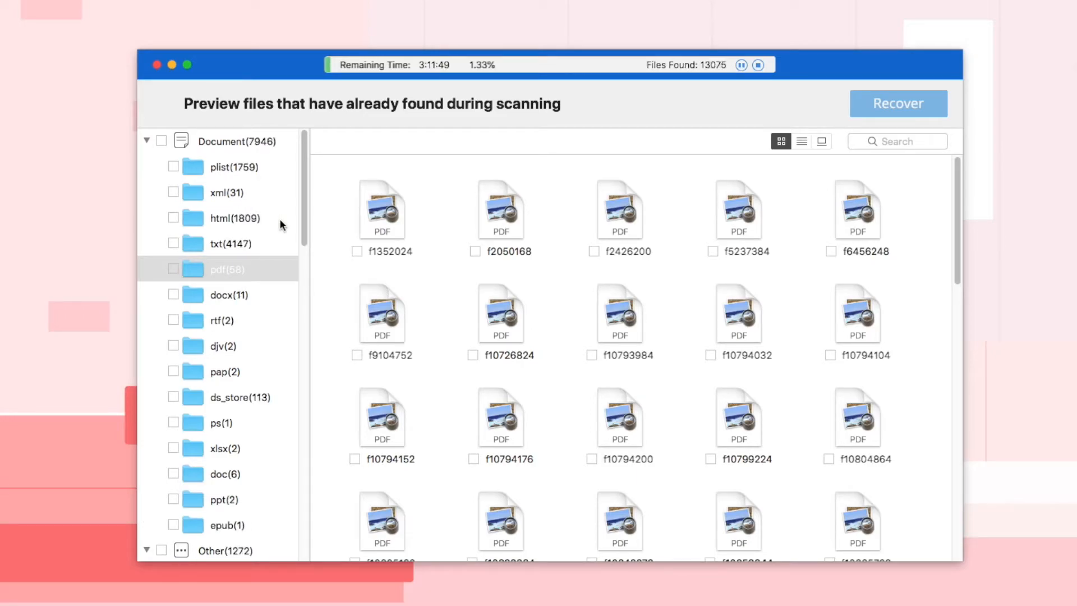
Mark PDFs f1352024, f2050168, f2426200 and f5237384 for recovery and stop the scan
click(357, 250)
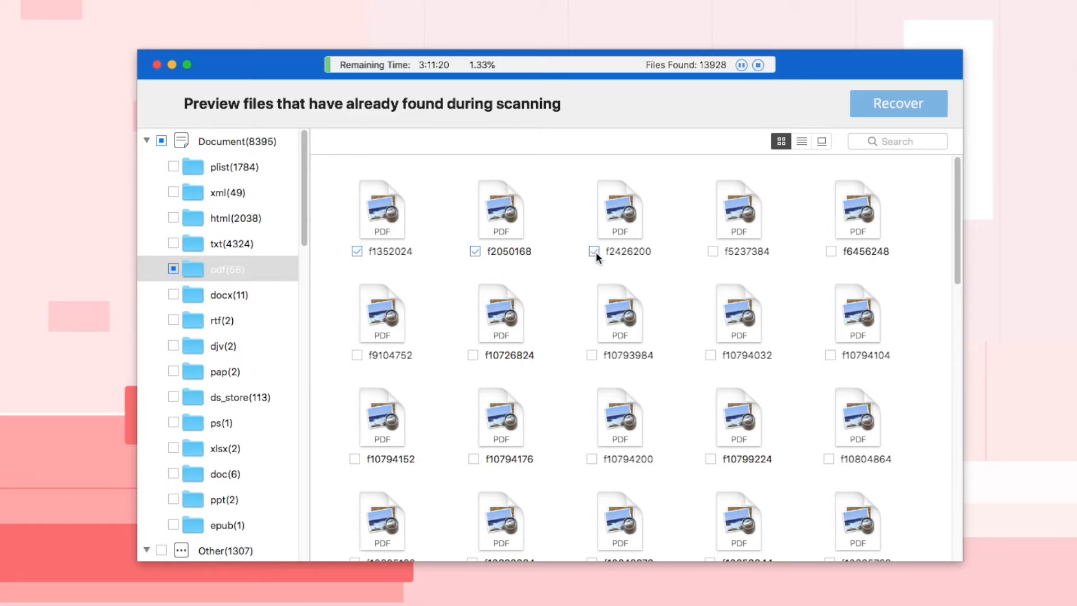
click(711, 251)
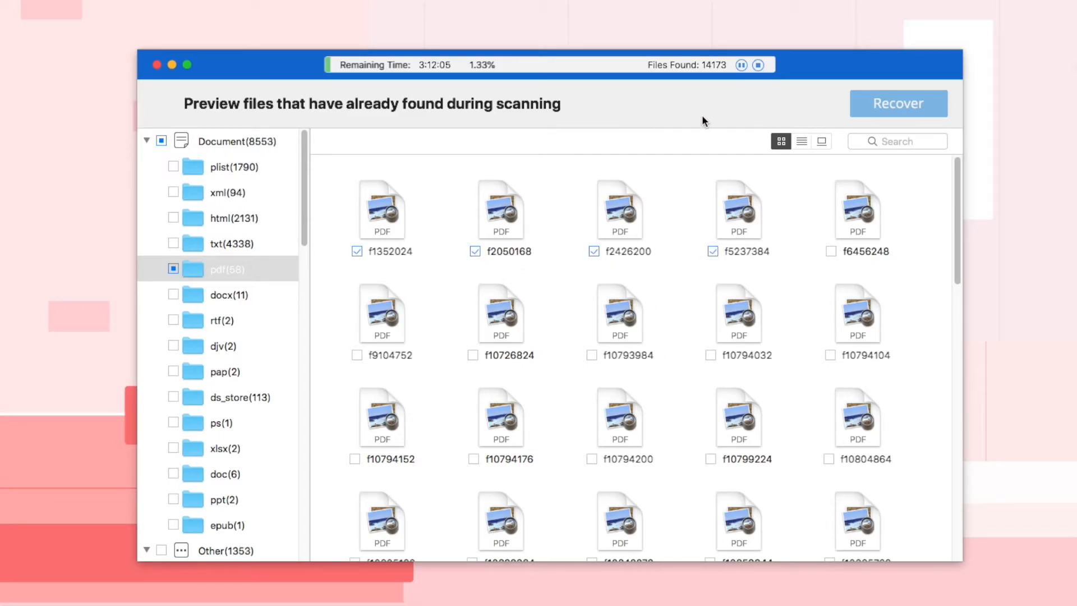
click(758, 64)
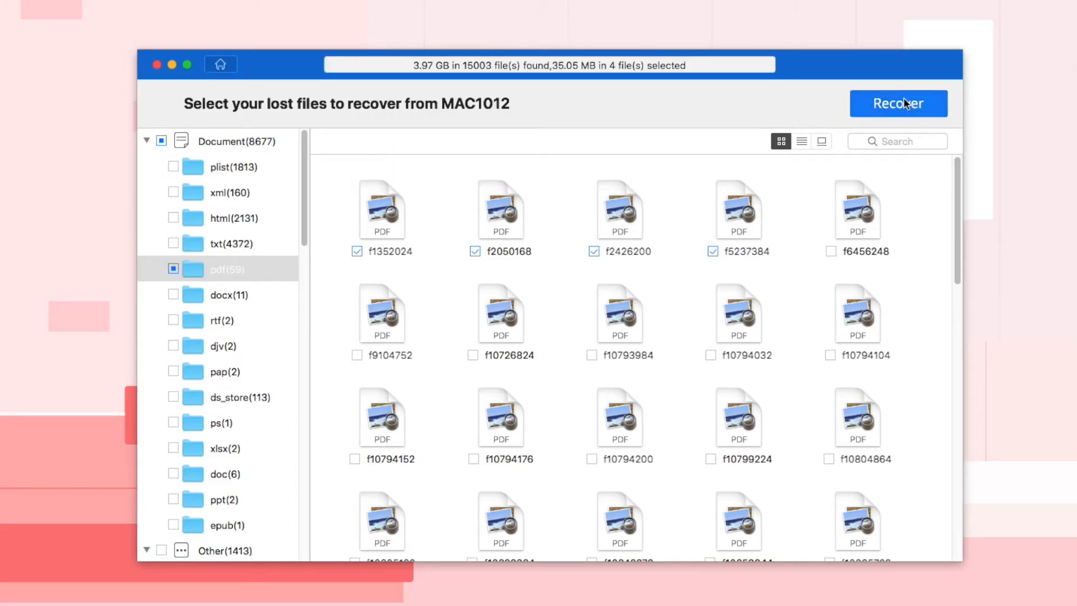
mouse_move(617, 281)
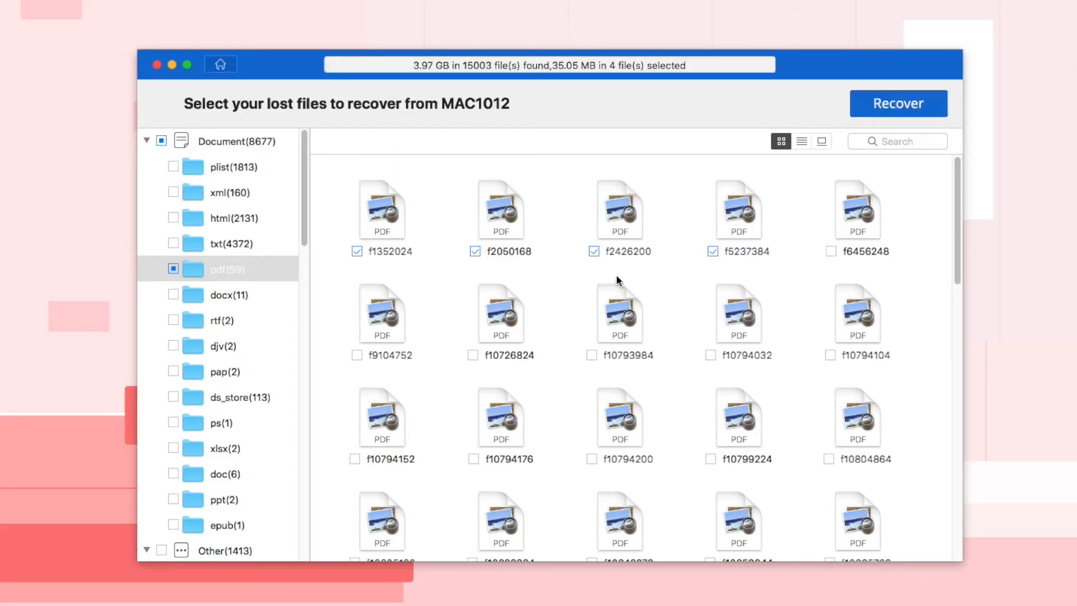
Return home, discard the results, and rescan MAC1012 with Basic Data Recovery
click(220, 64)
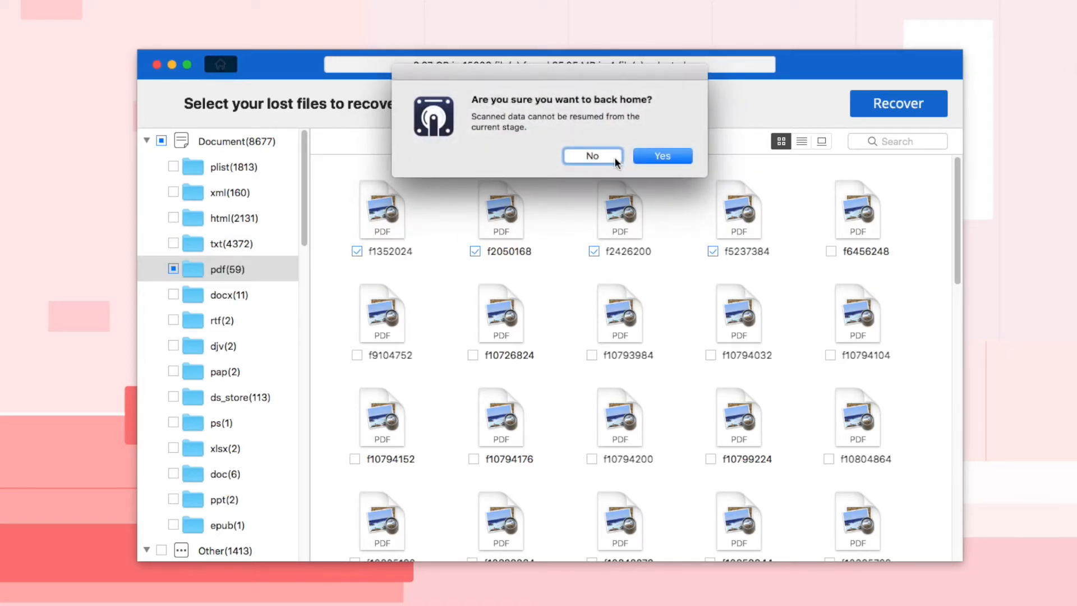
click(660, 156)
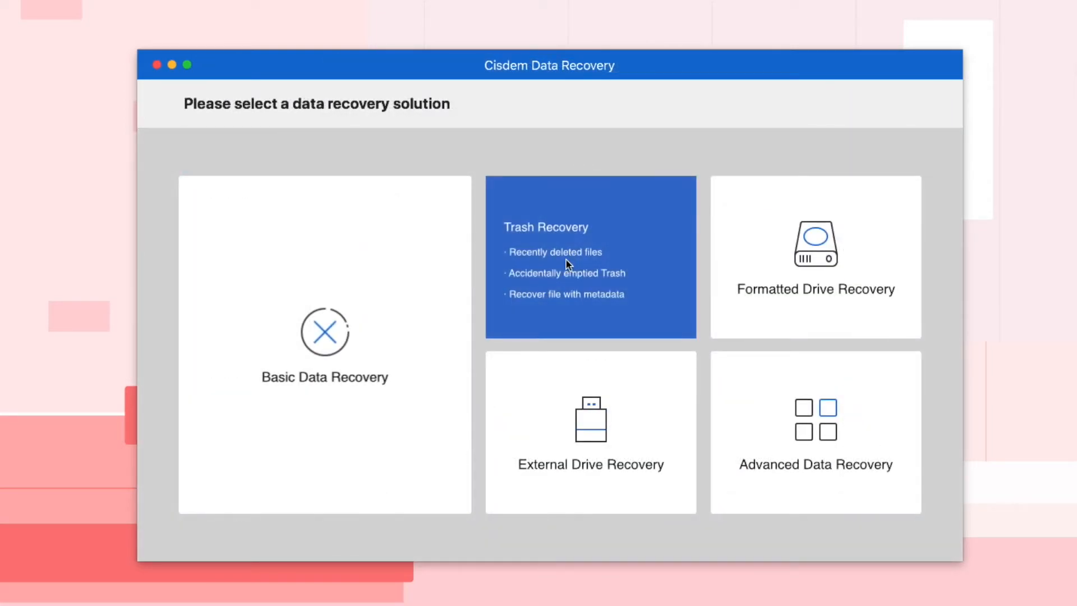
click(590, 258)
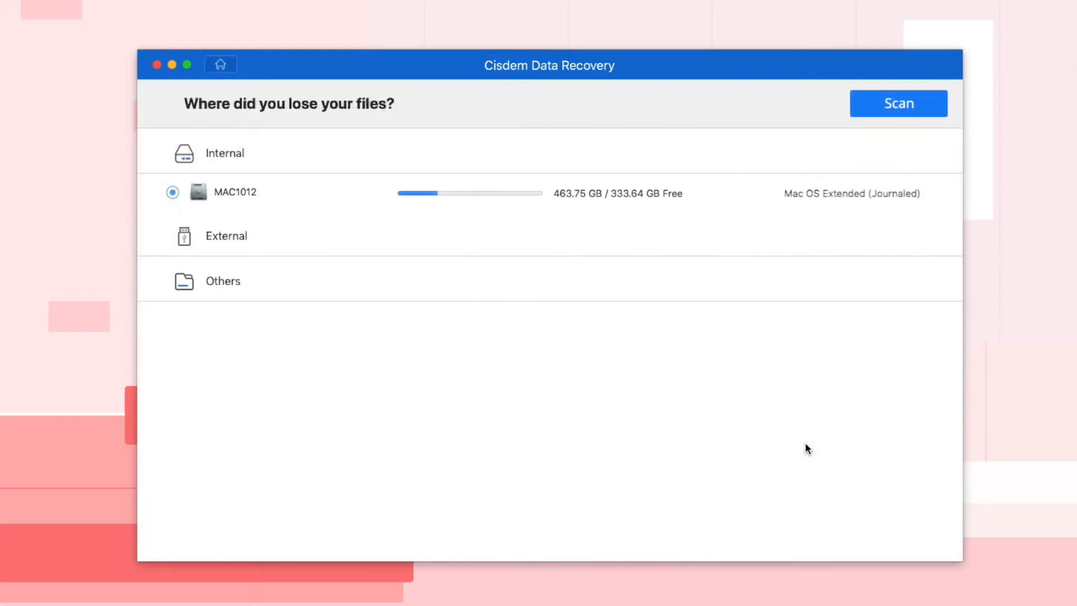
click(898, 104)
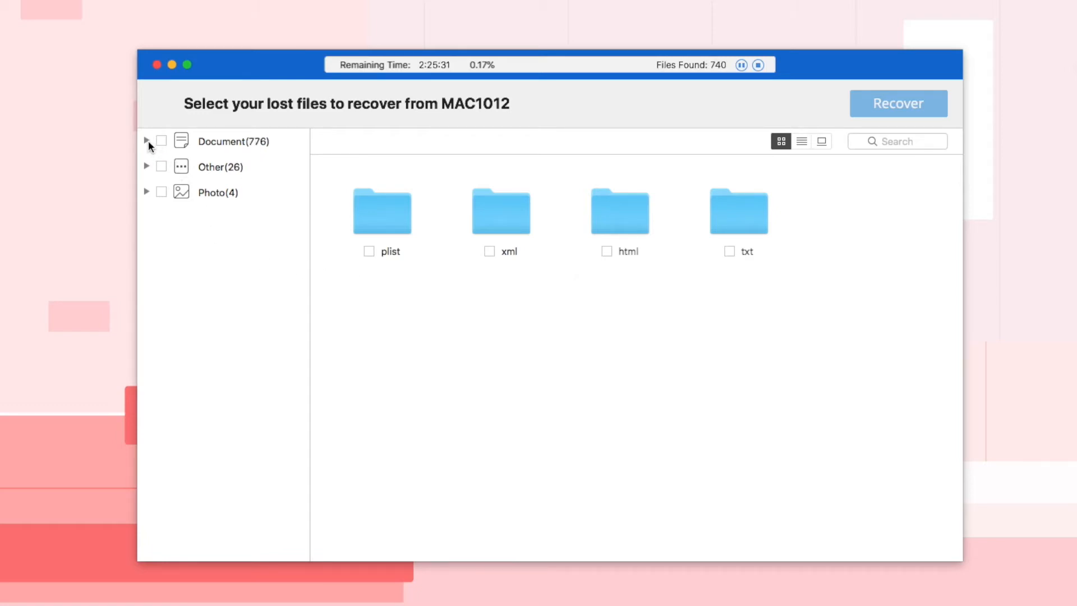
Expand Document and Other and show the pdf folder with found file f1352024
click(146, 141)
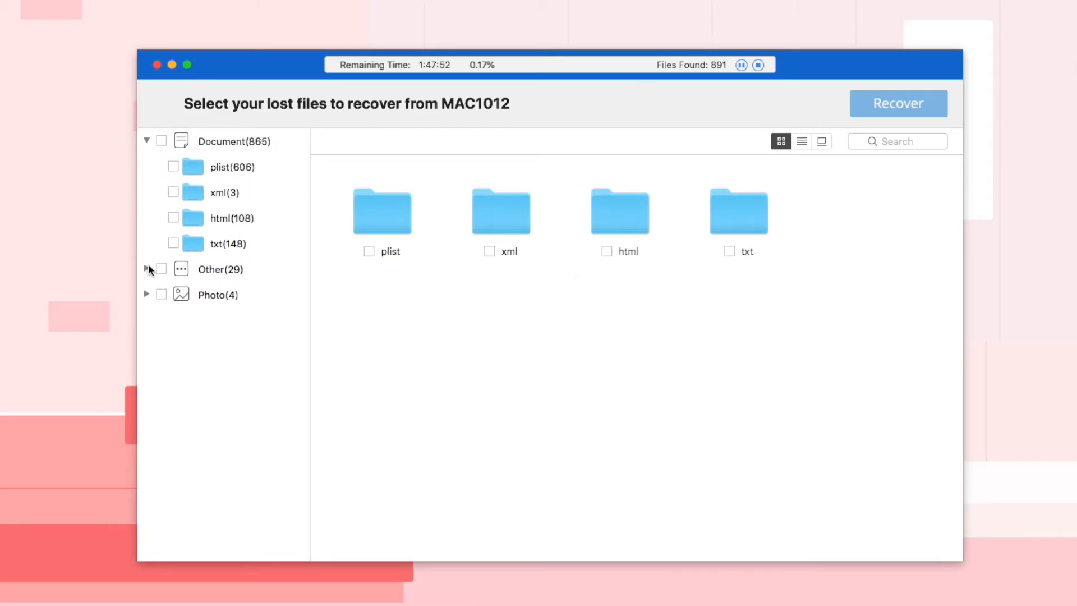
click(147, 268)
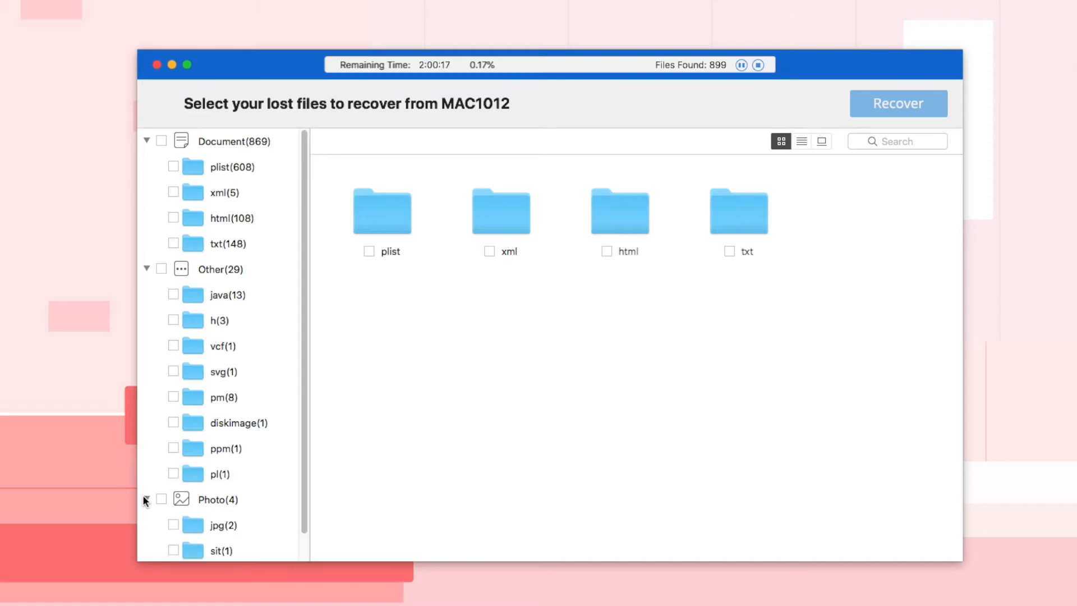
mouse_move(241, 287)
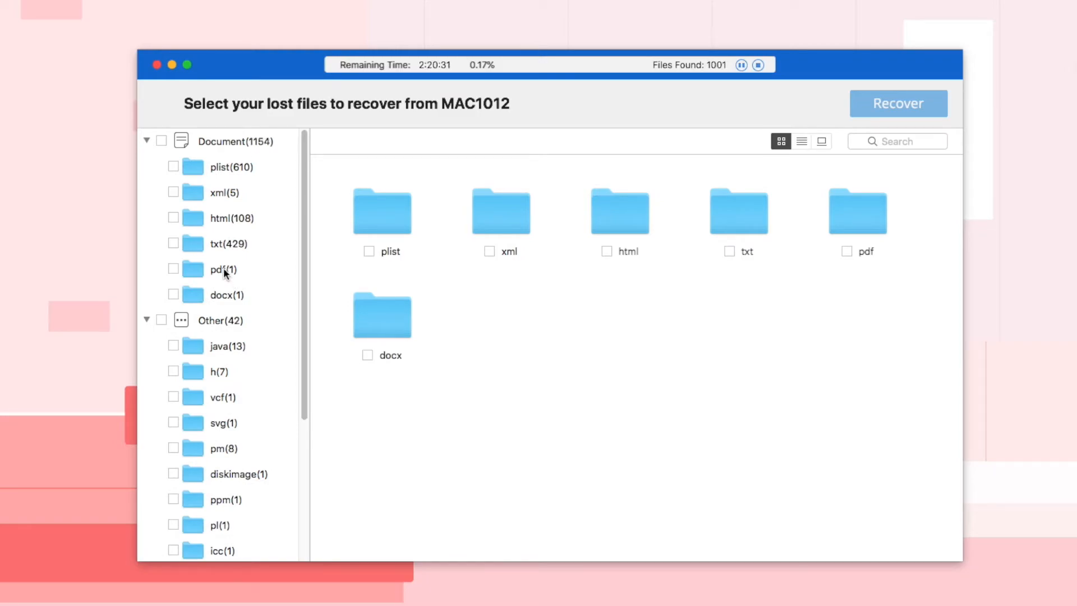
click(222, 269)
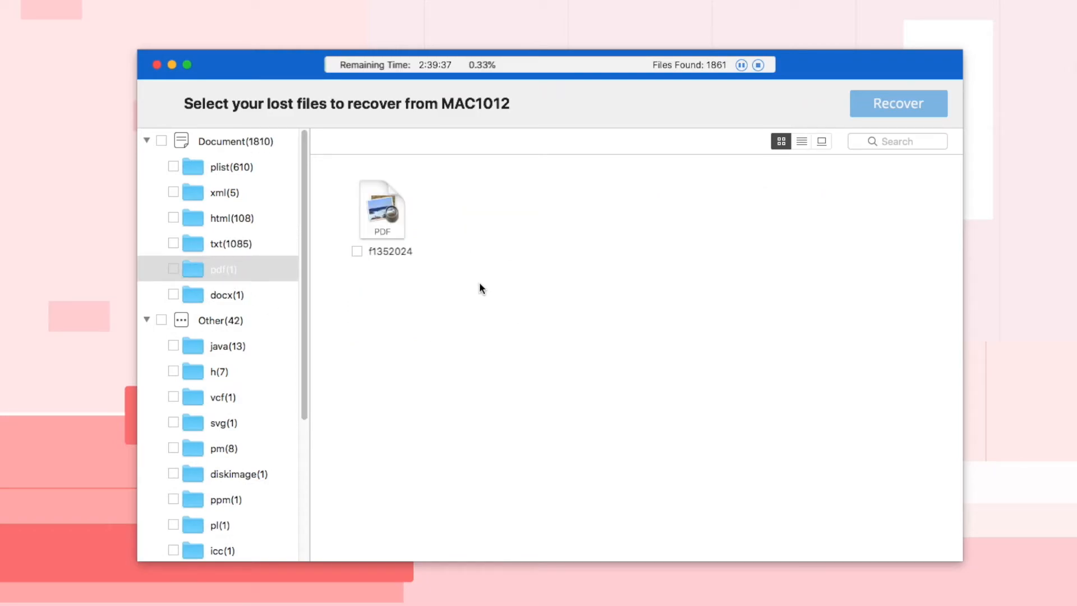